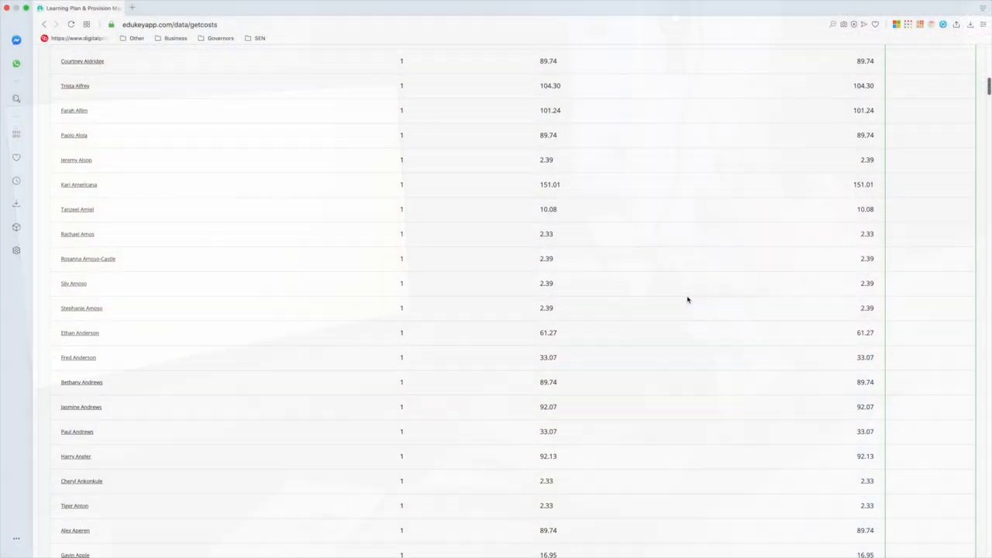
scroll("down", 3)
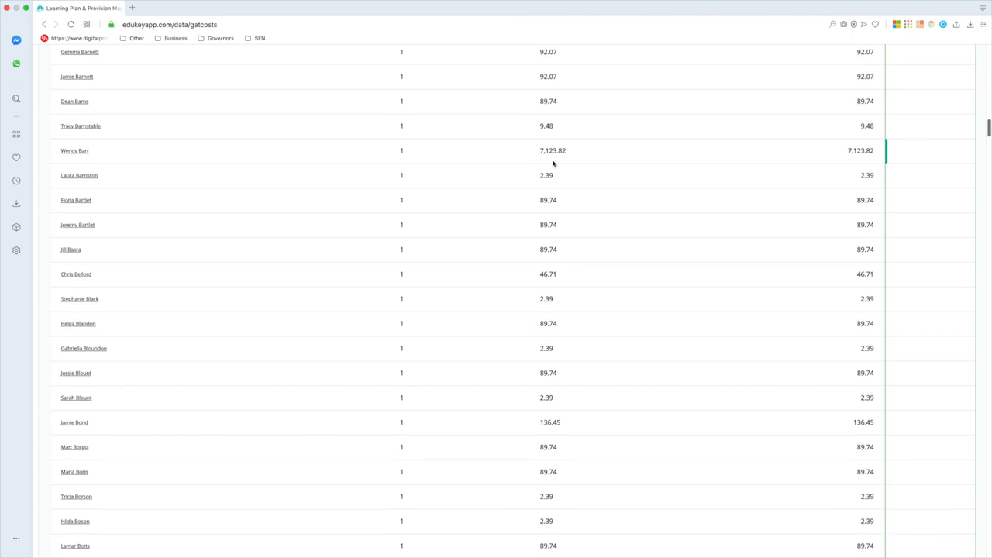